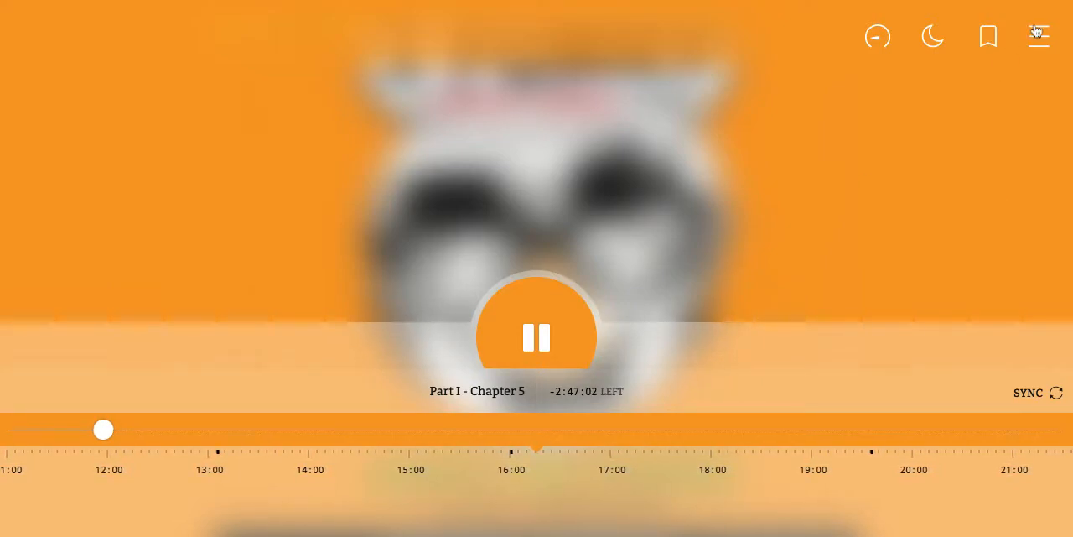
- Open the player's side menu while Part I - Chapter 5 of 'I Funny' plays
click(1040, 37)
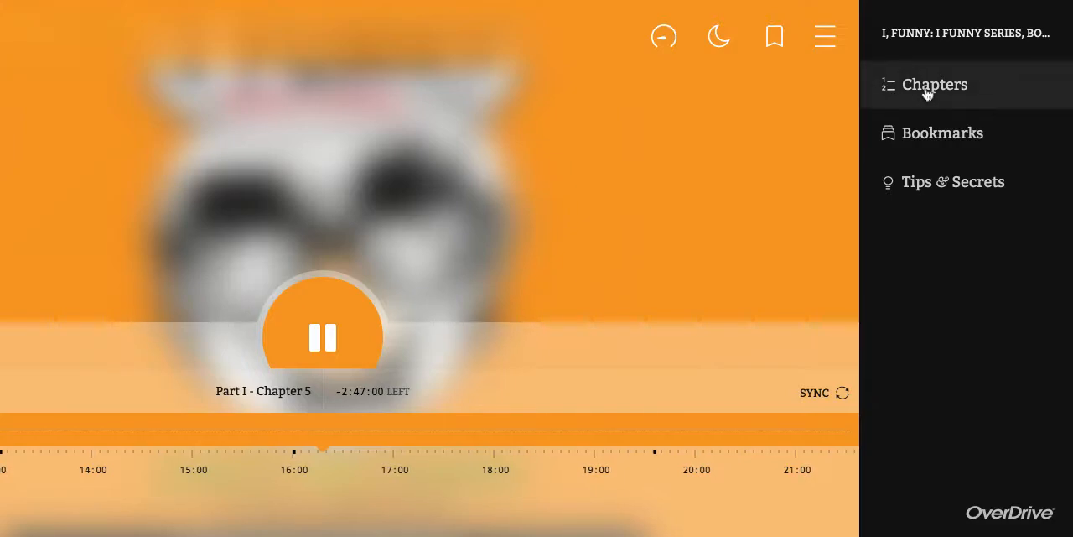
click(934, 84)
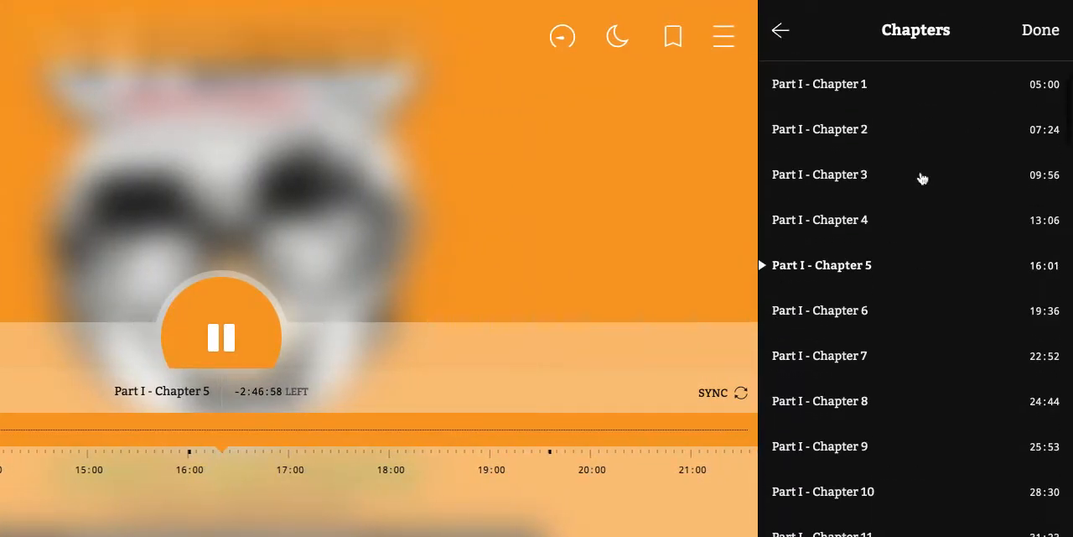
scroll(down, 3)
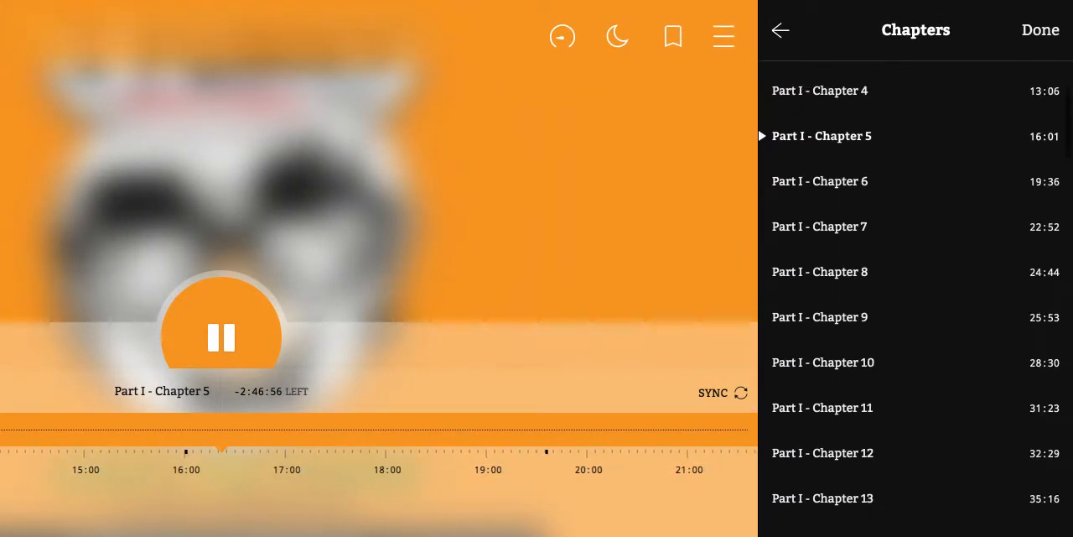
scroll(down, 3)
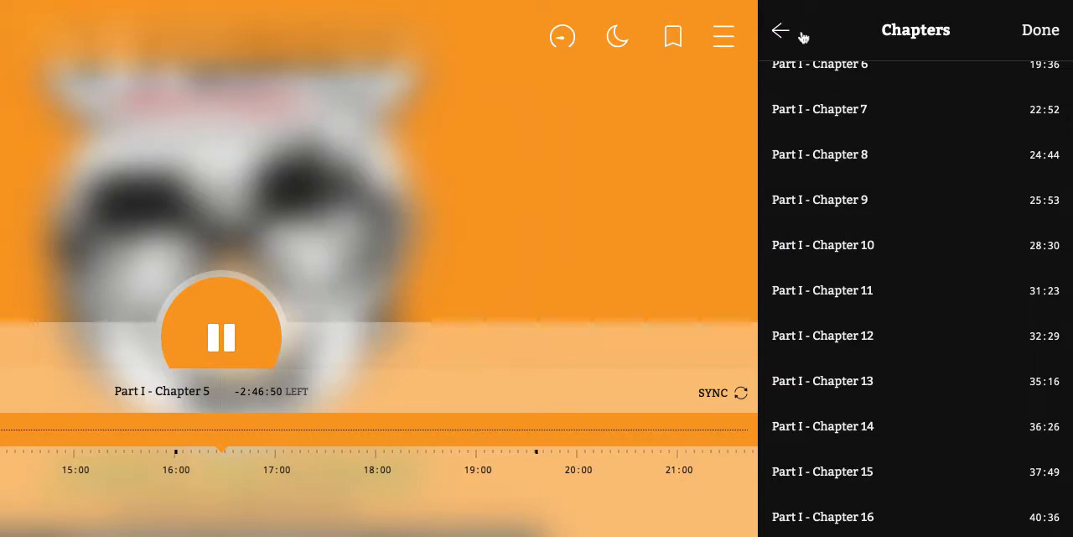
scroll(down, 3)
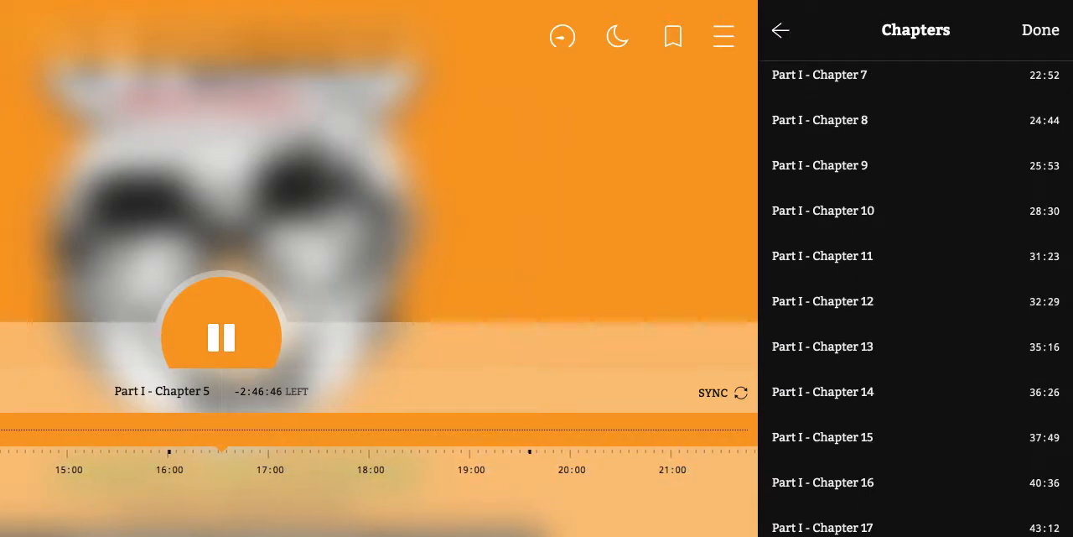
scroll(down, 3)
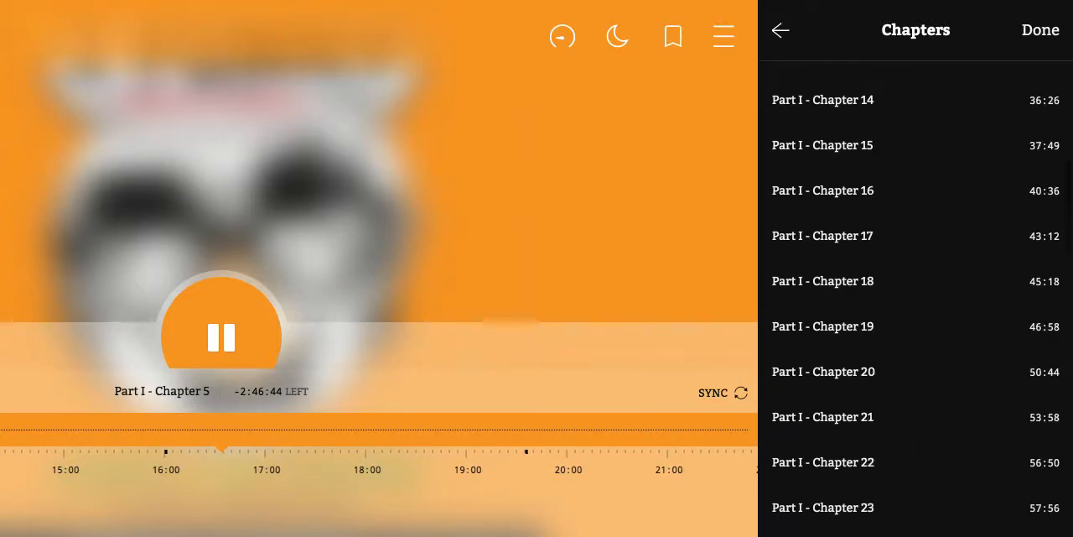
scroll(down, 3)
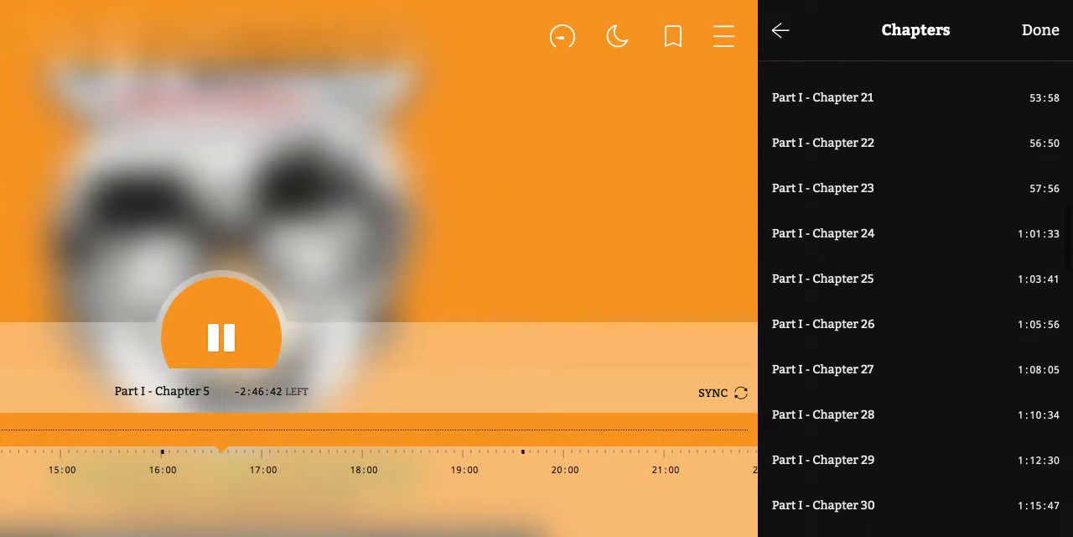
scroll(down, 3)
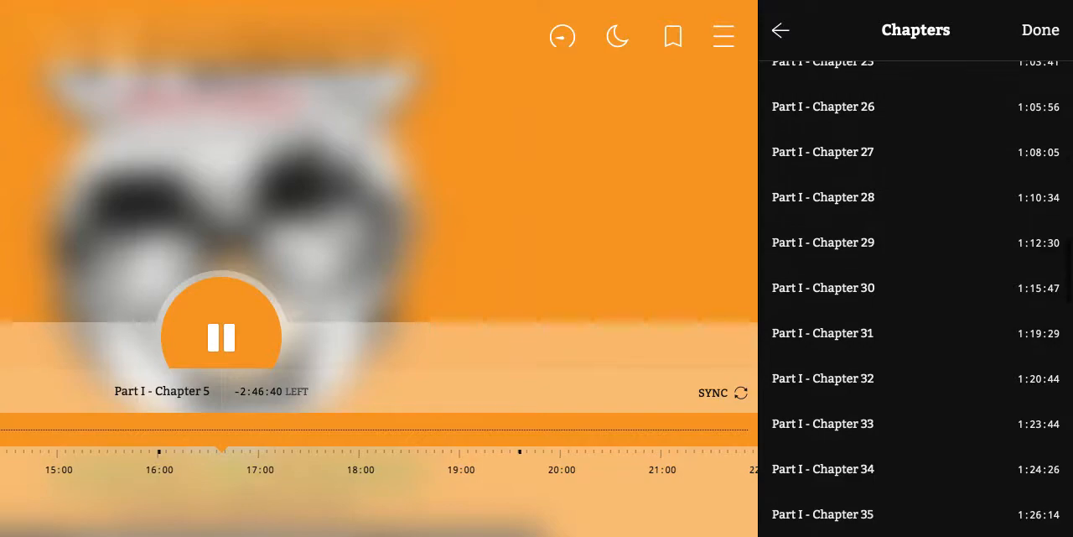
scroll(down, 3)
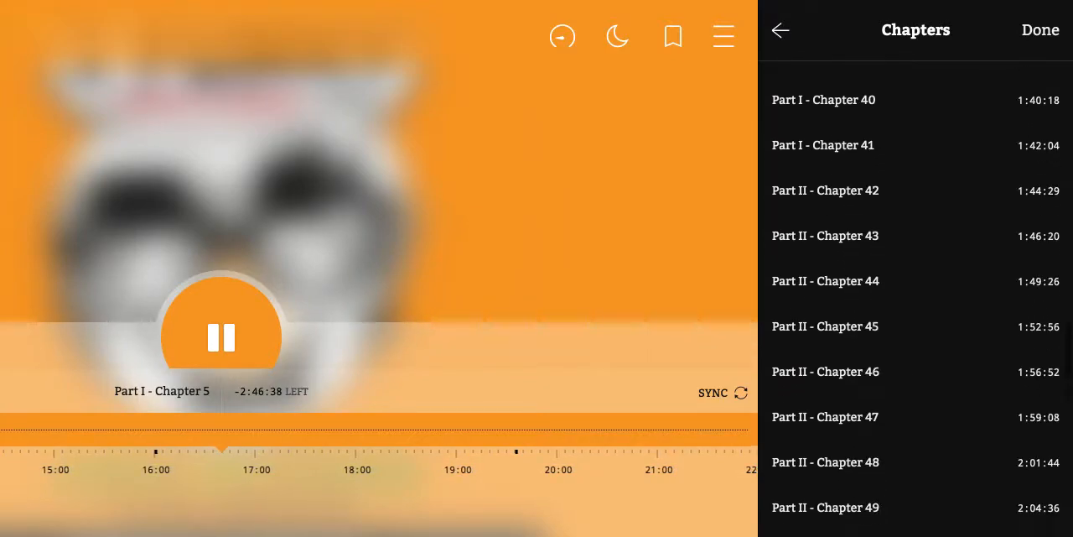
scroll(down, 3)
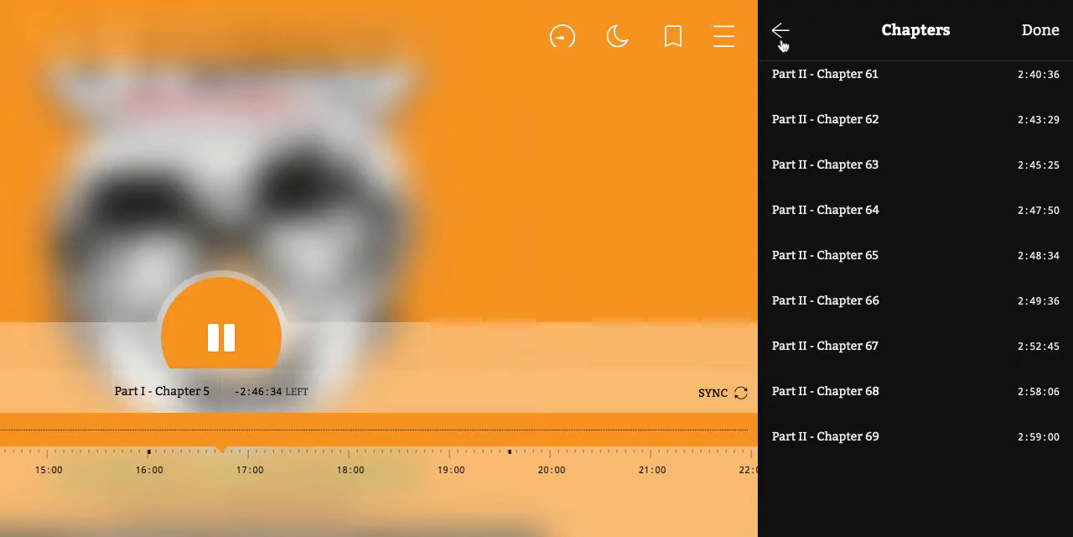
- Reopen the side menu after playback advances into Part I - Chapter 8
click(782, 32)
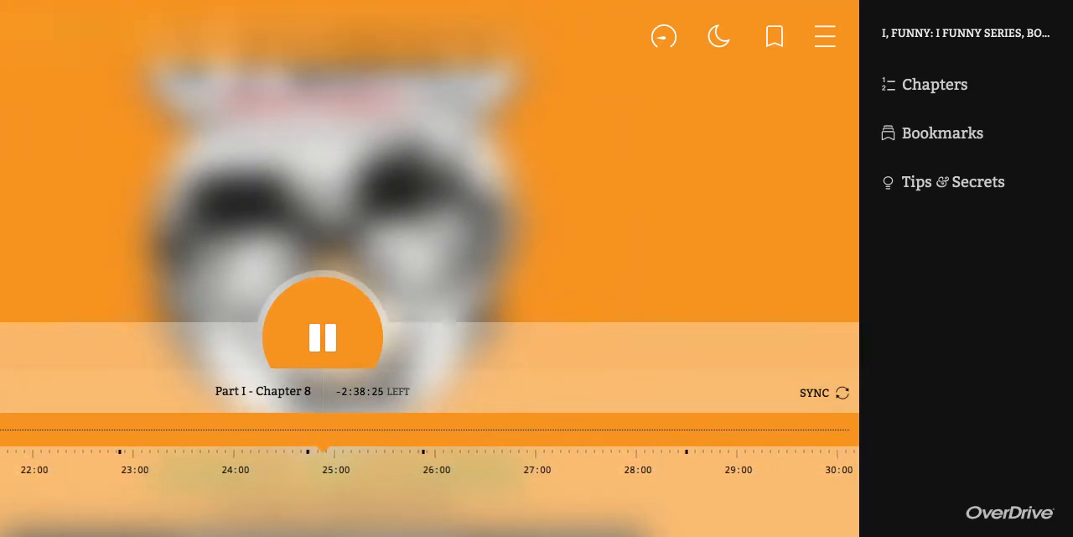
mouse_move(604, 261)
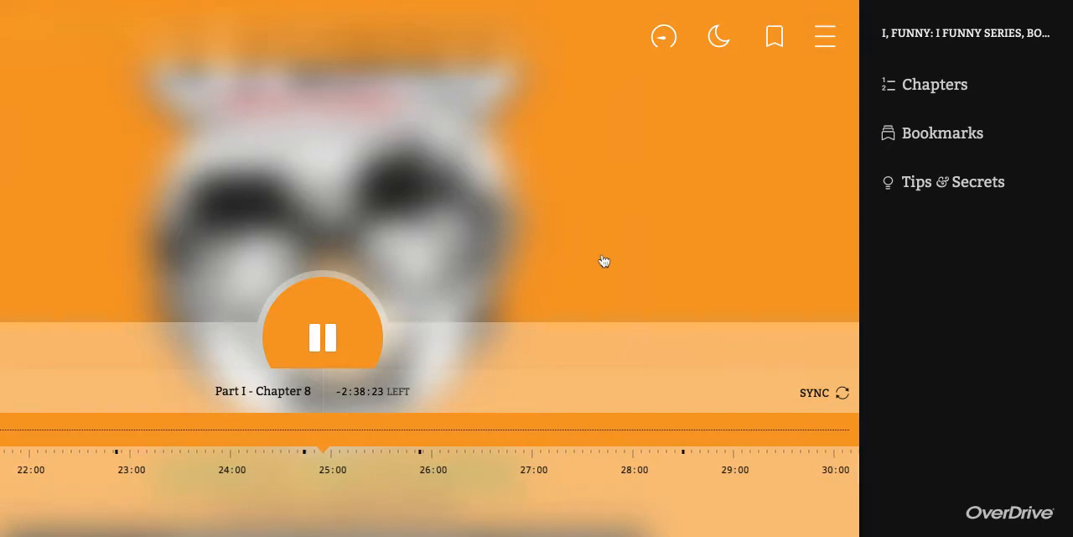